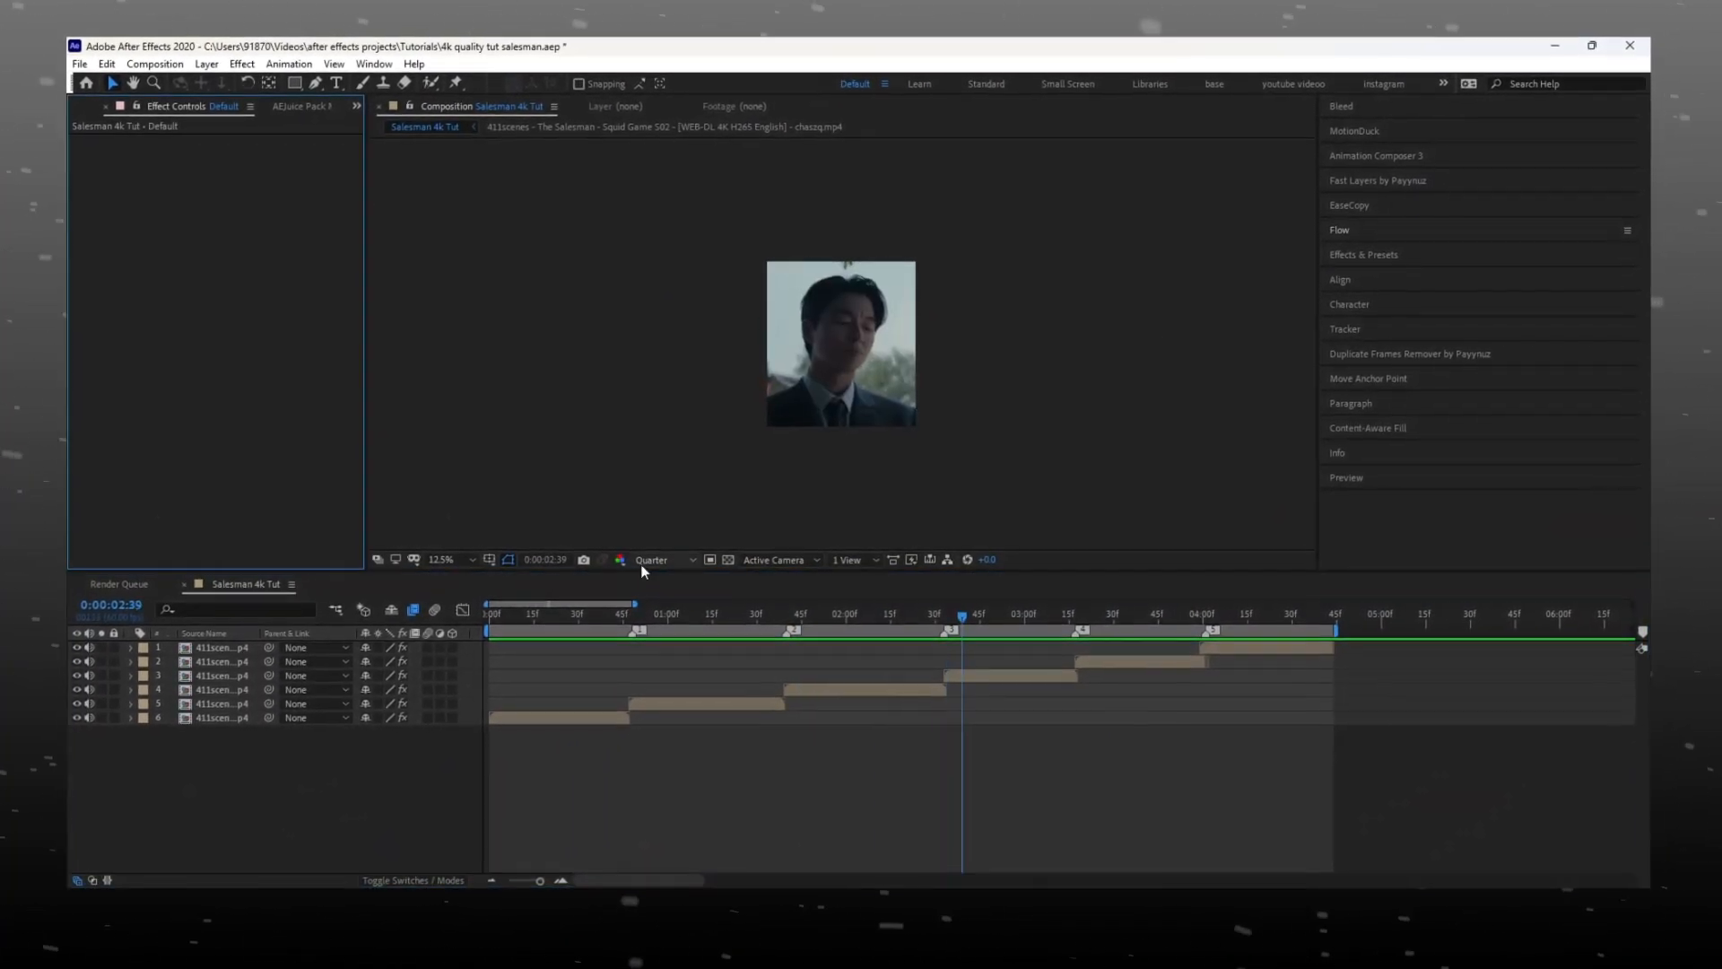
# Step: Queue the Salesman 4k Tut composition with QuickTime output, set its file, and render it
pyautogui.click(154, 62)
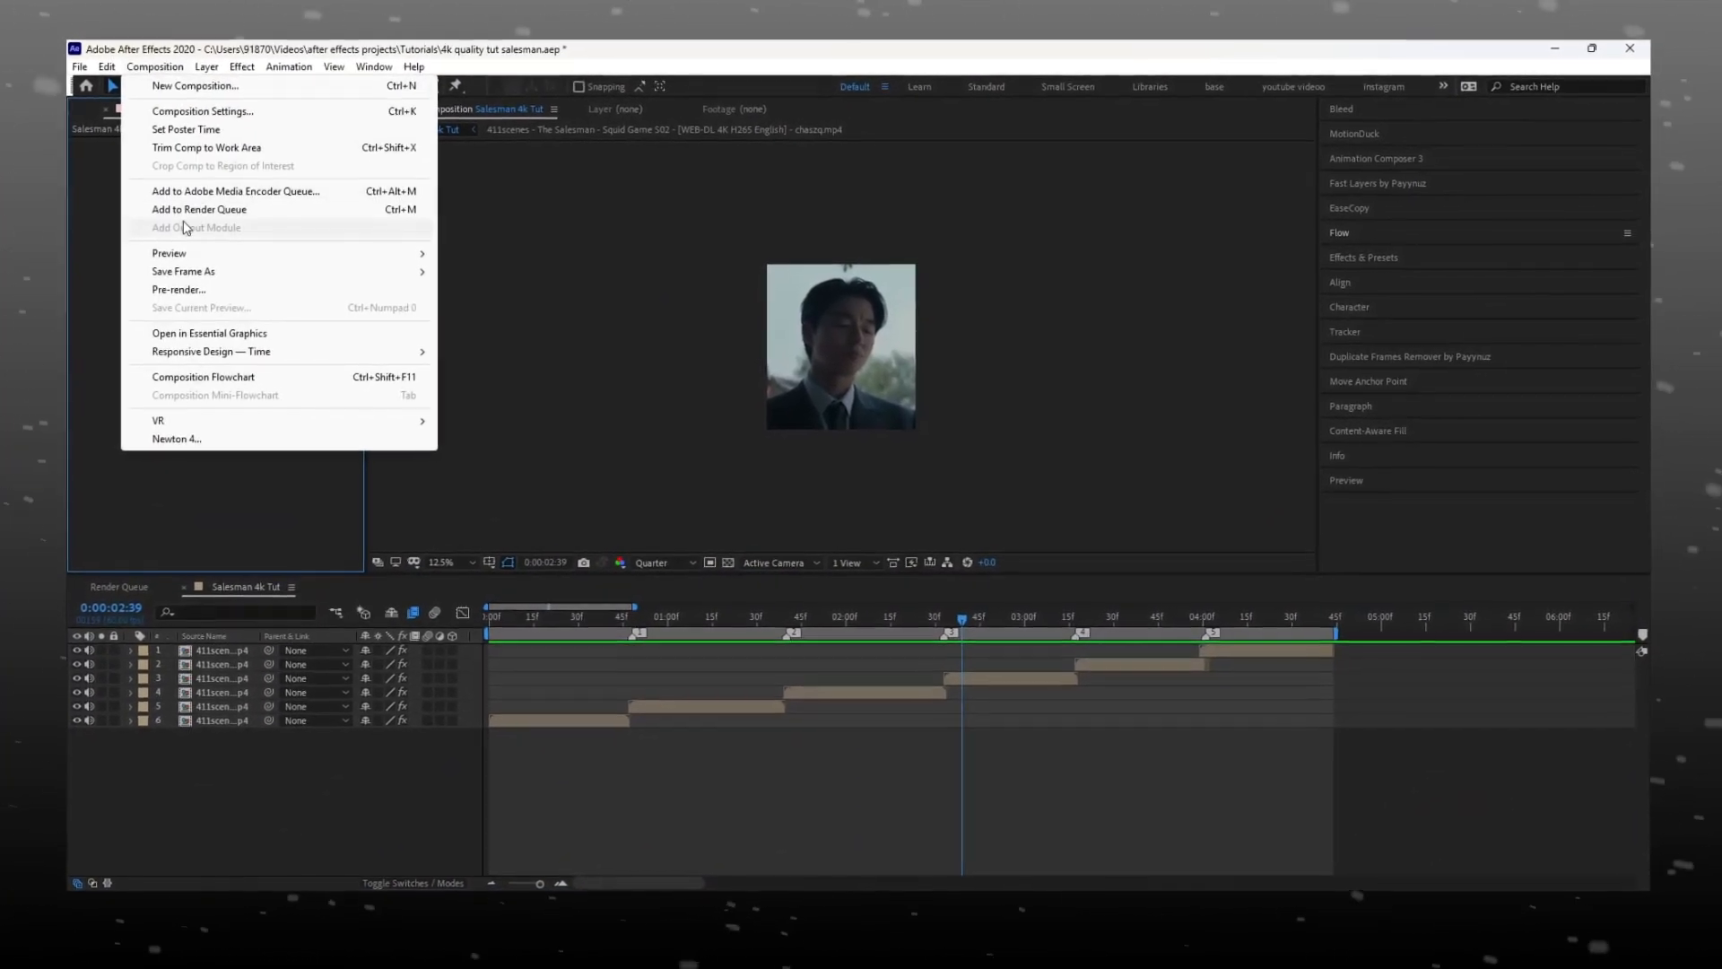
pyautogui.click(199, 208)
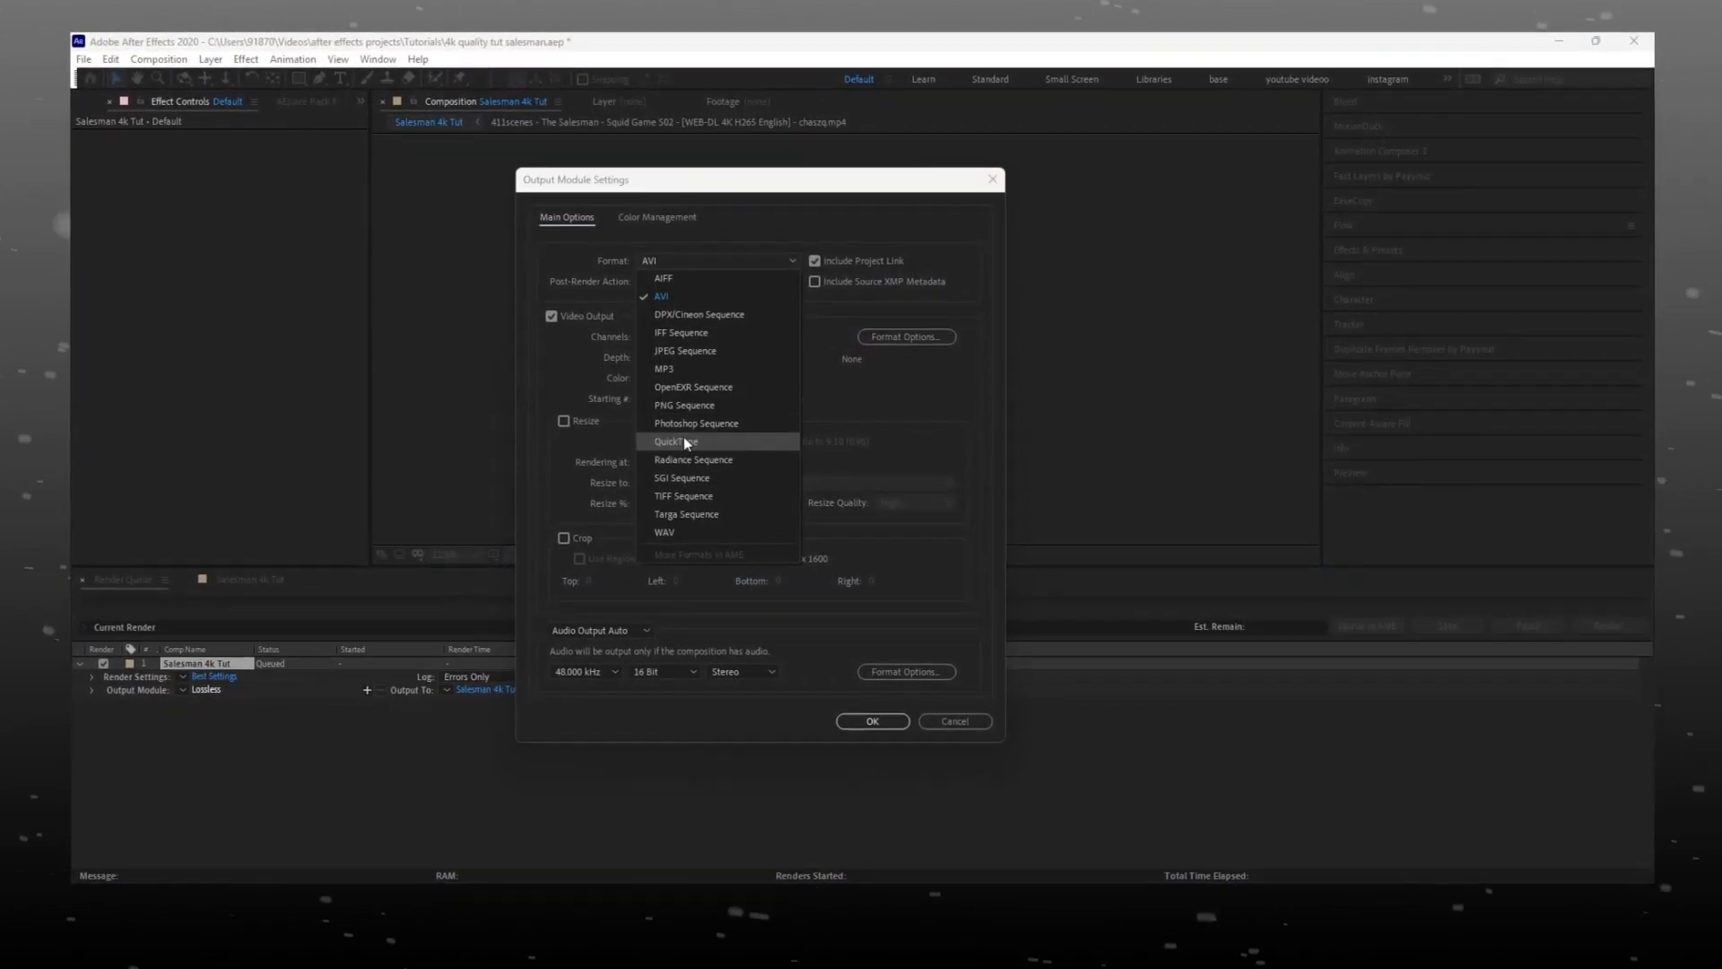
pyautogui.click(679, 441)
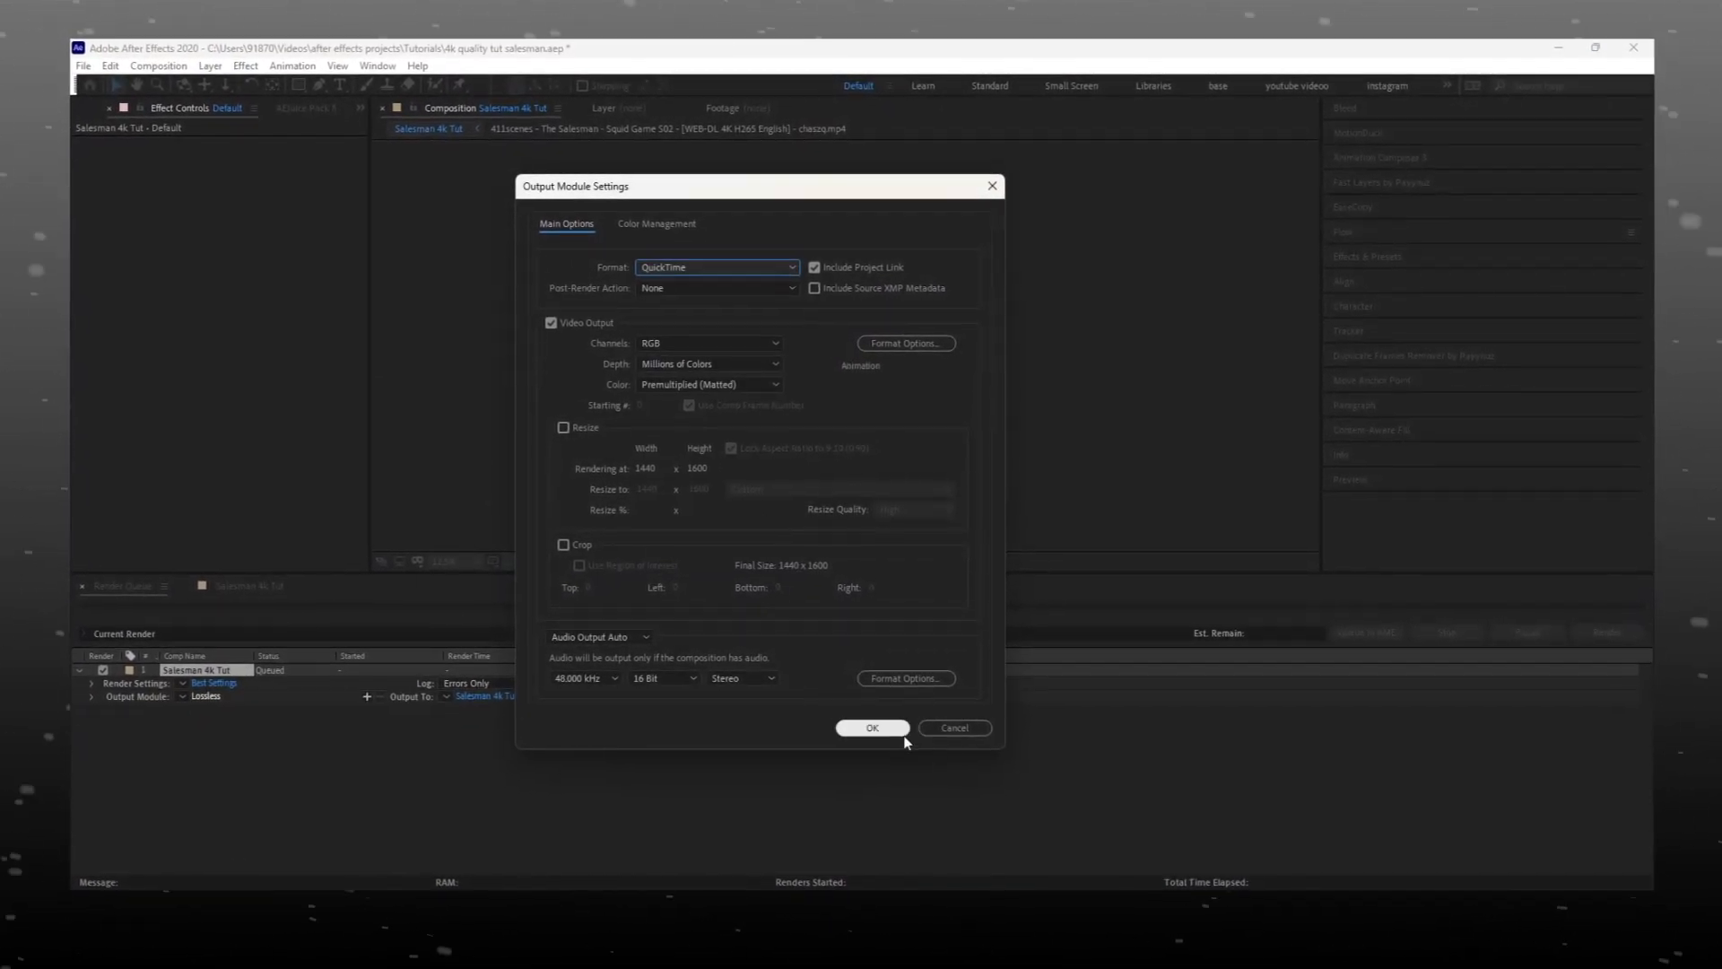
pyautogui.click(871, 727)
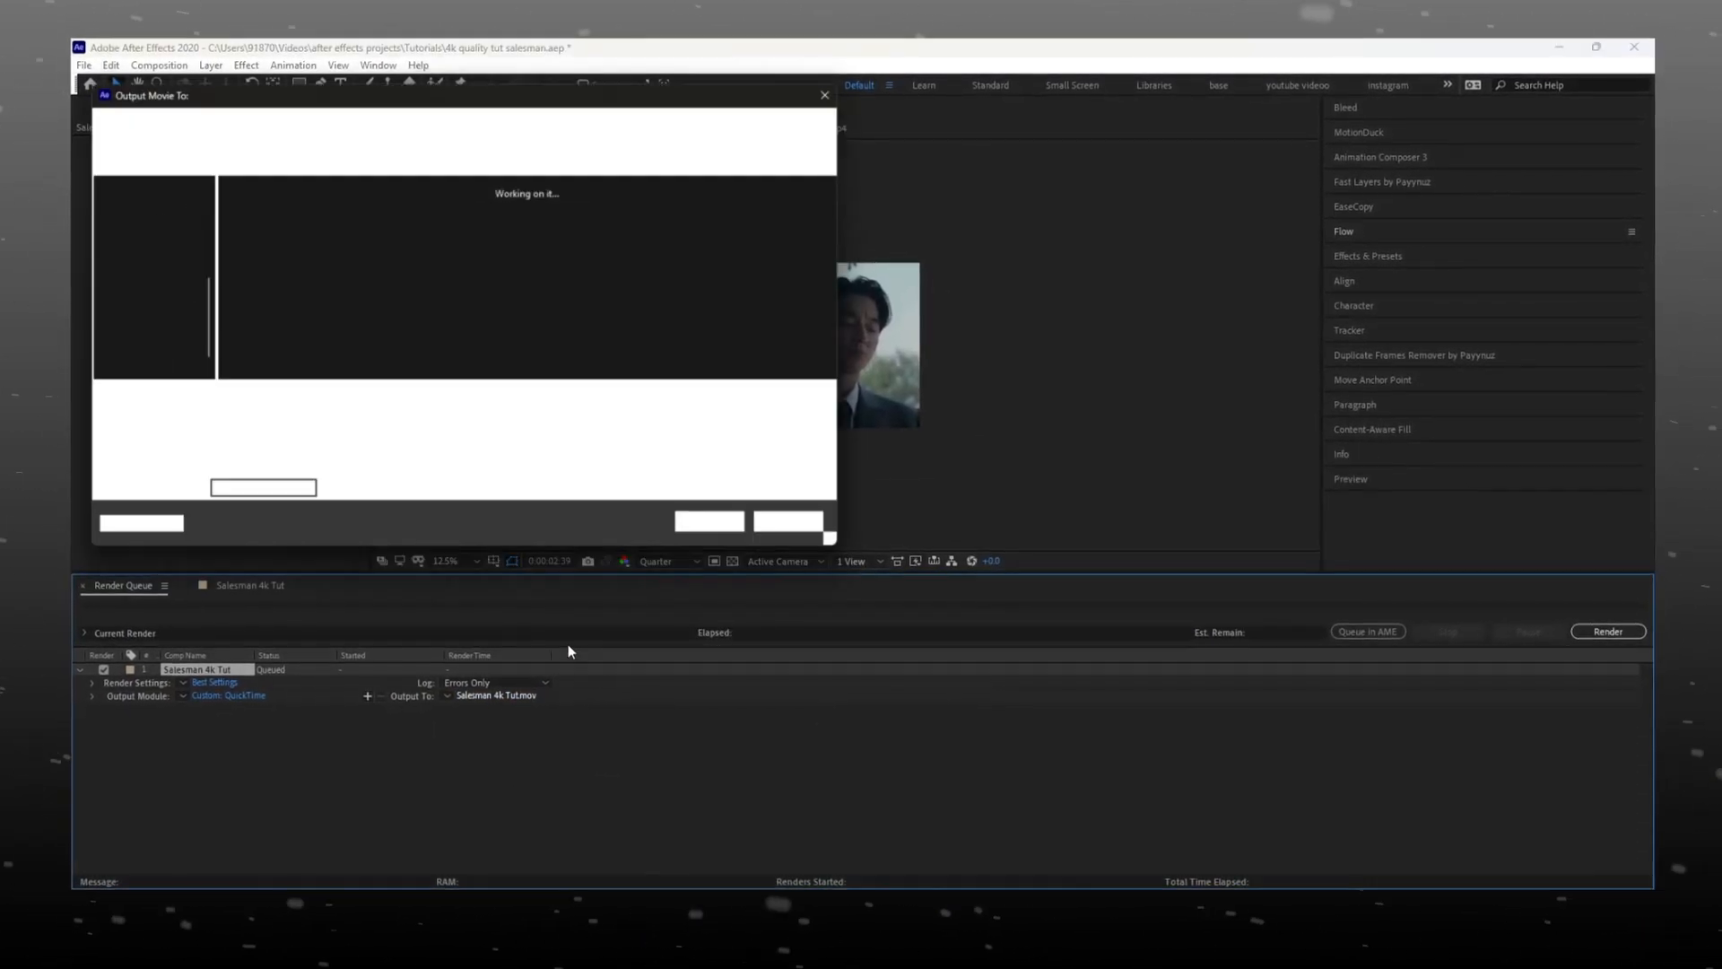
pyautogui.click(825, 94)
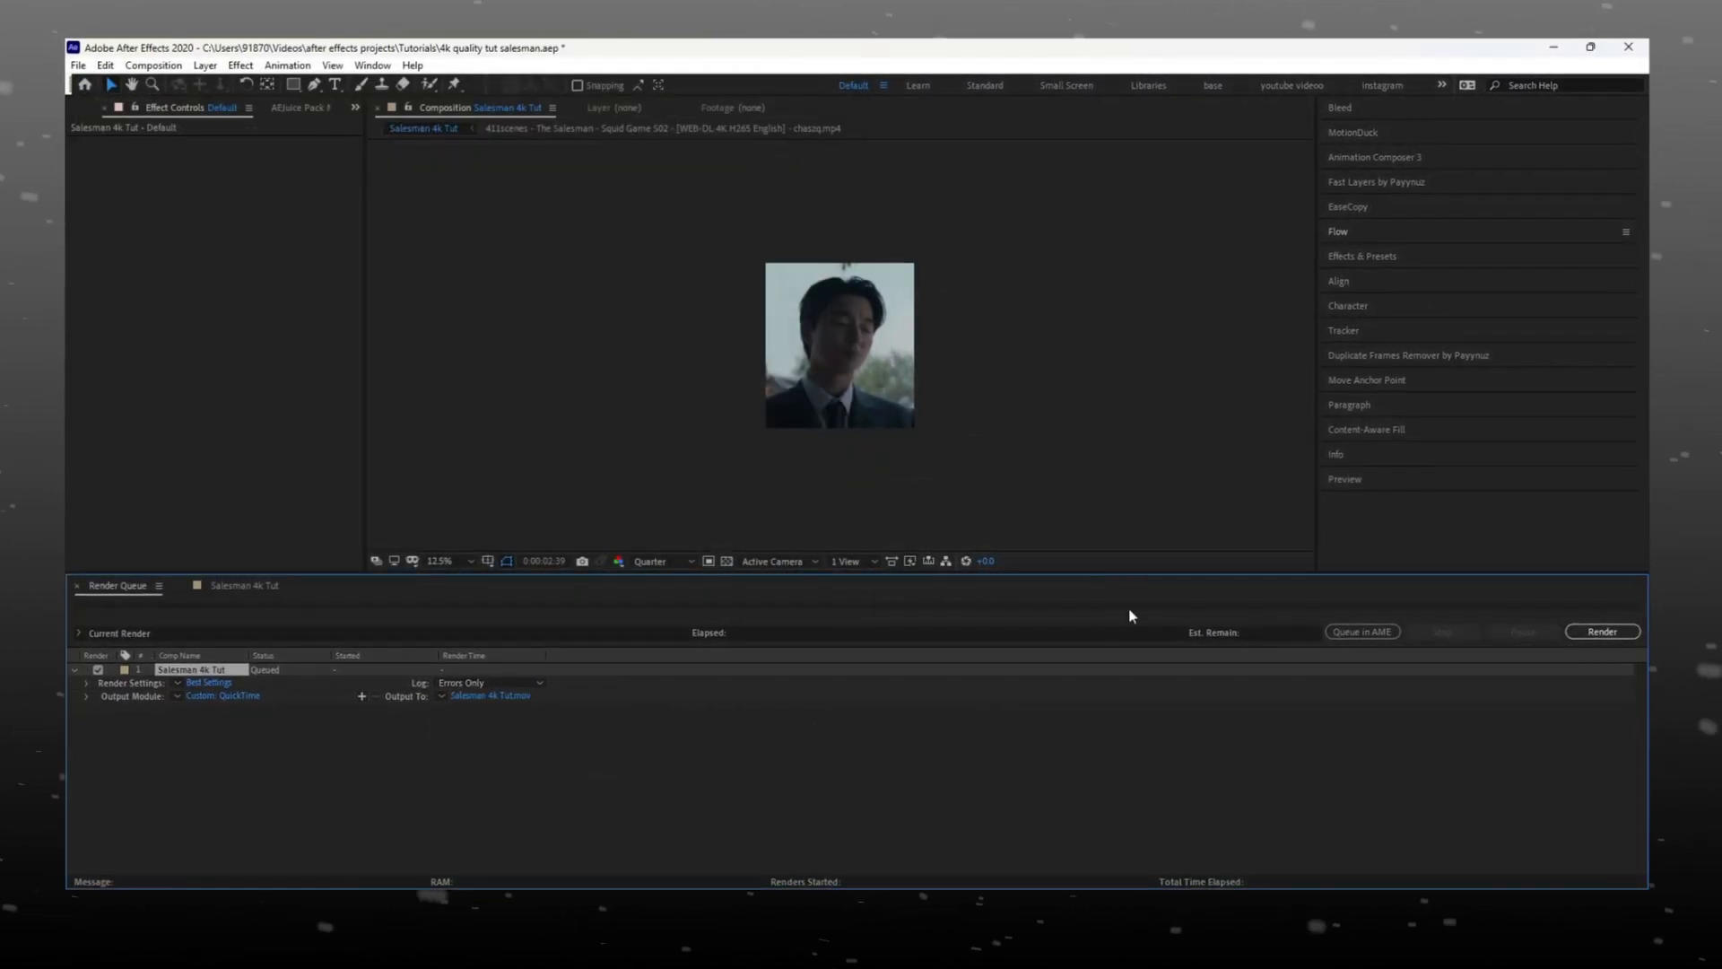
pyautogui.click(1601, 630)
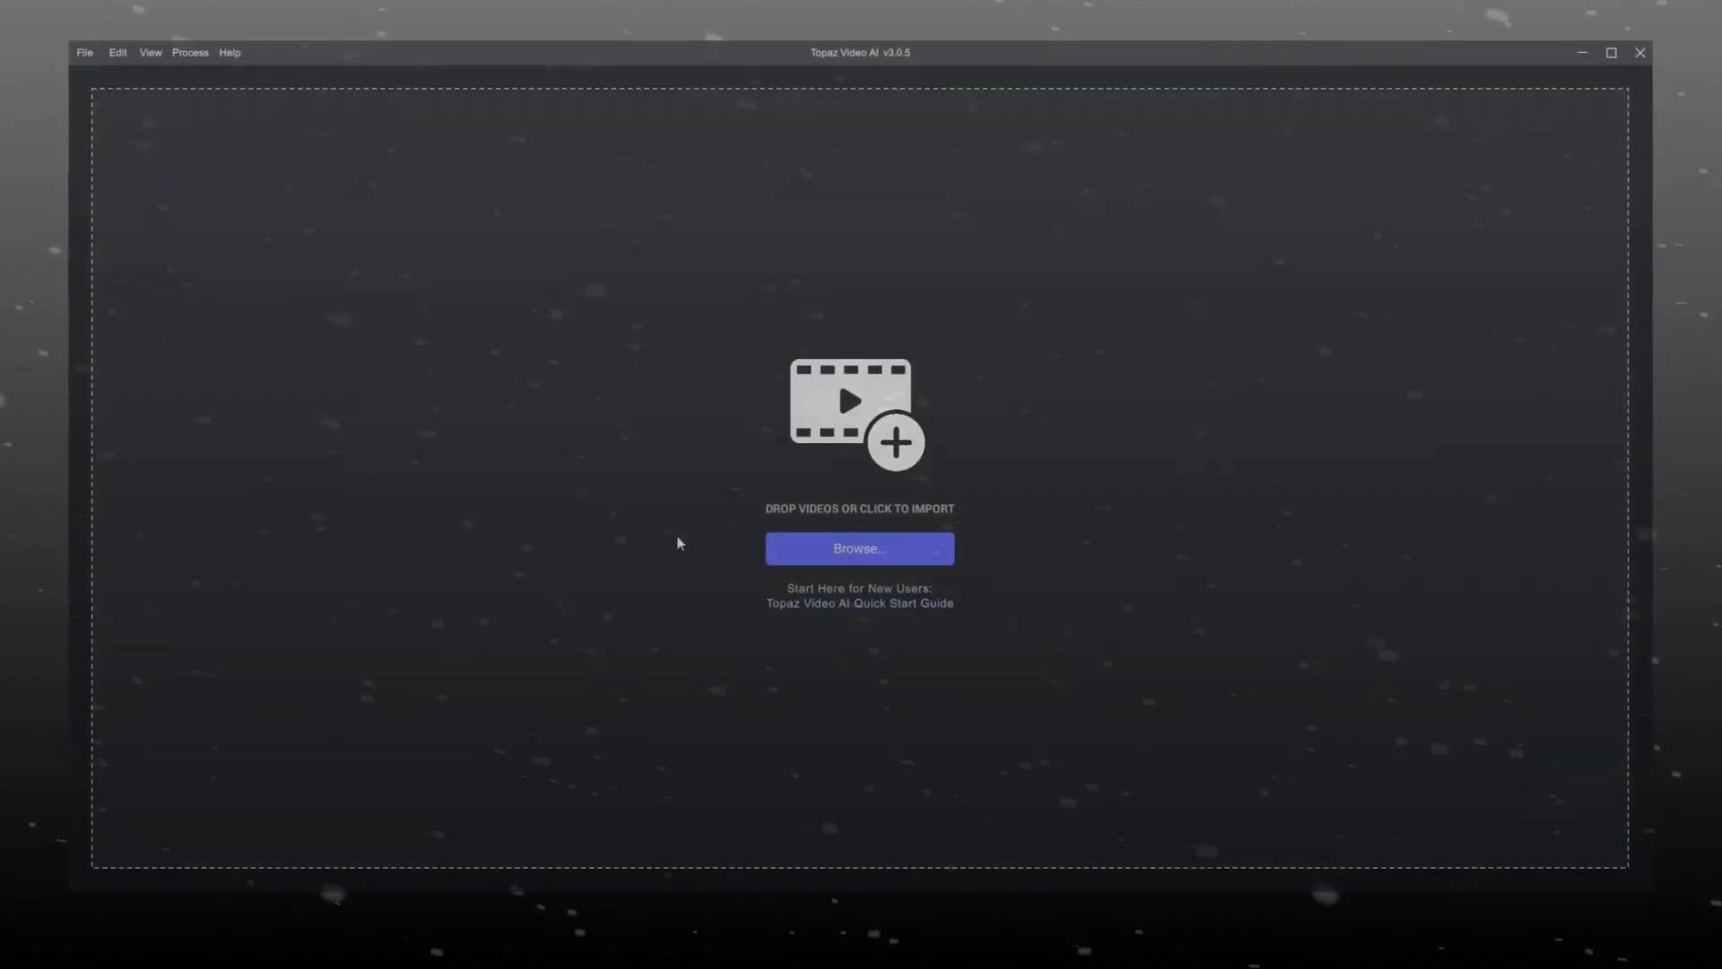
# Step: Browse for and open Salesman 4k Tut.mov in Topaz Video AI
pyautogui.click(858, 548)
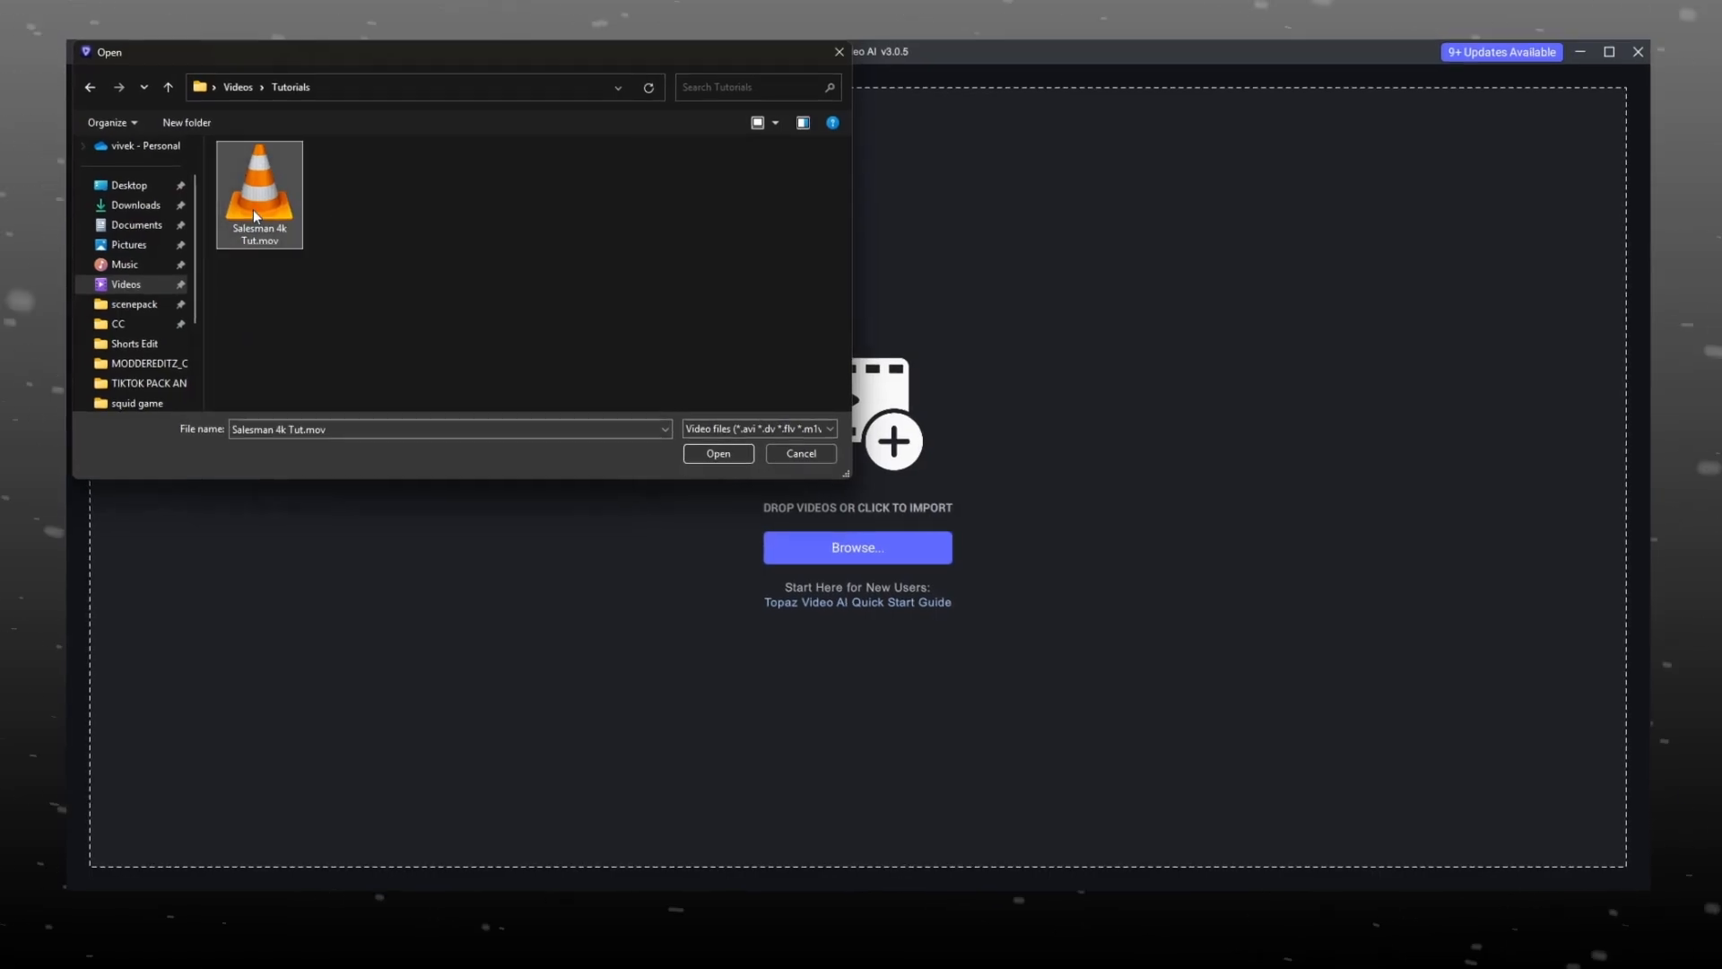
pyautogui.click(717, 453)
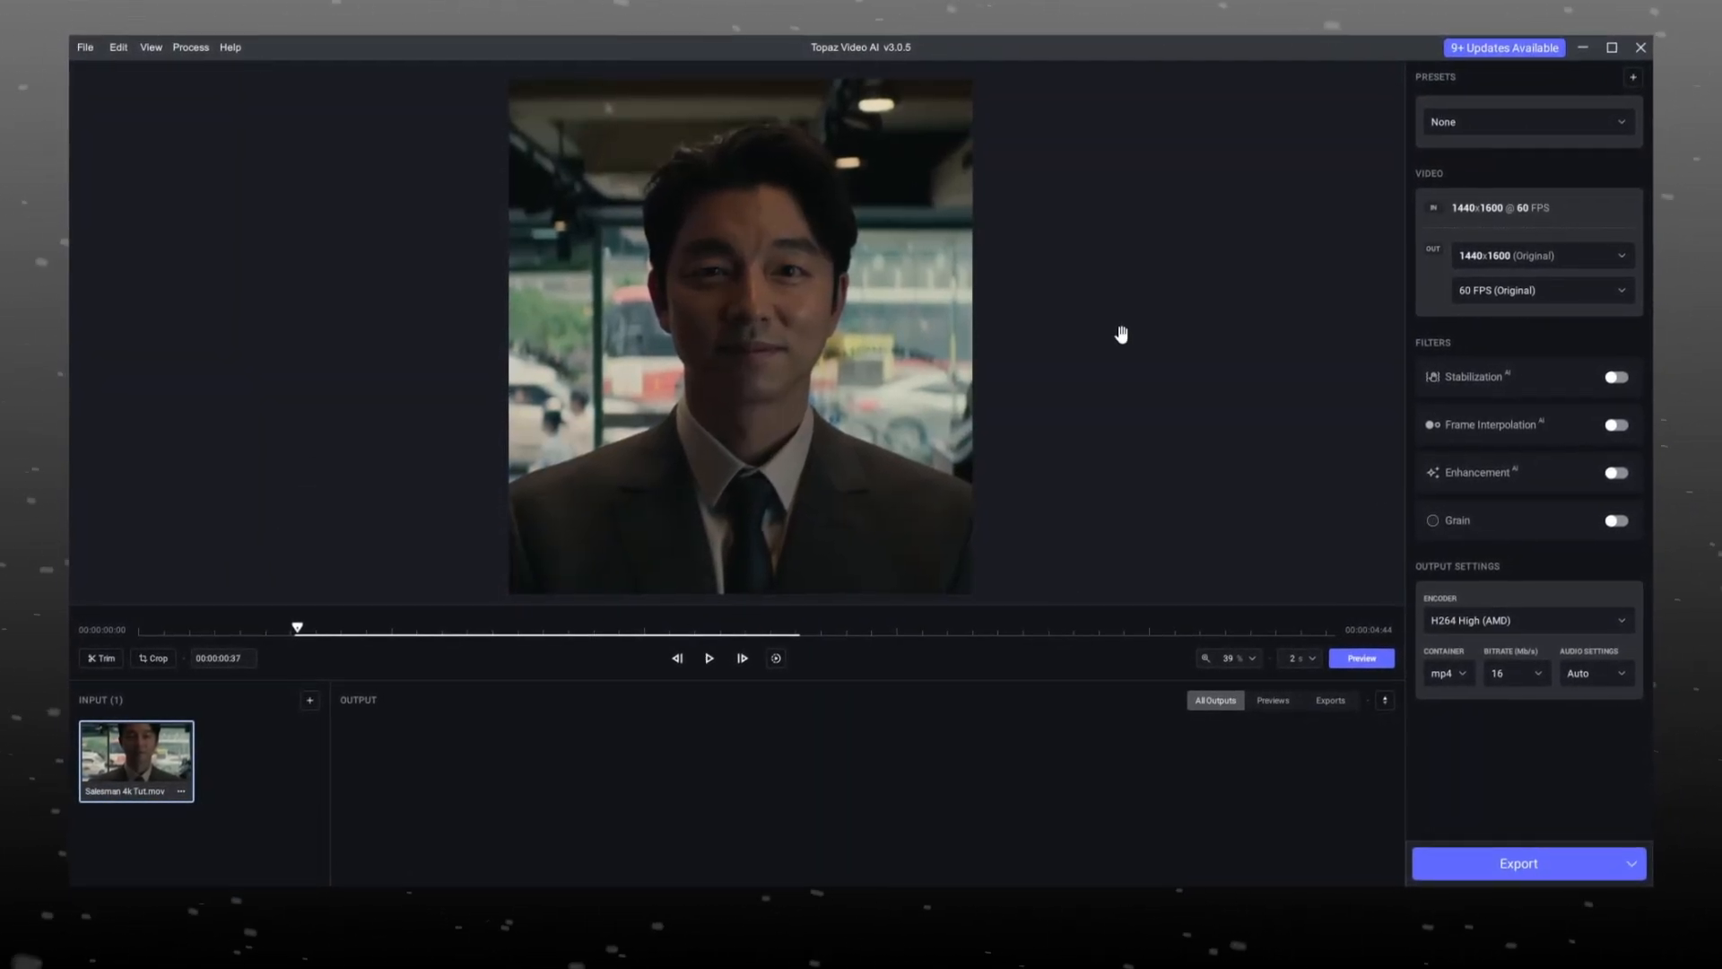
# Step: Set output to 2x Upscale (2880x3200) and enter manual Proteus enhancement values
pyautogui.click(1537, 254)
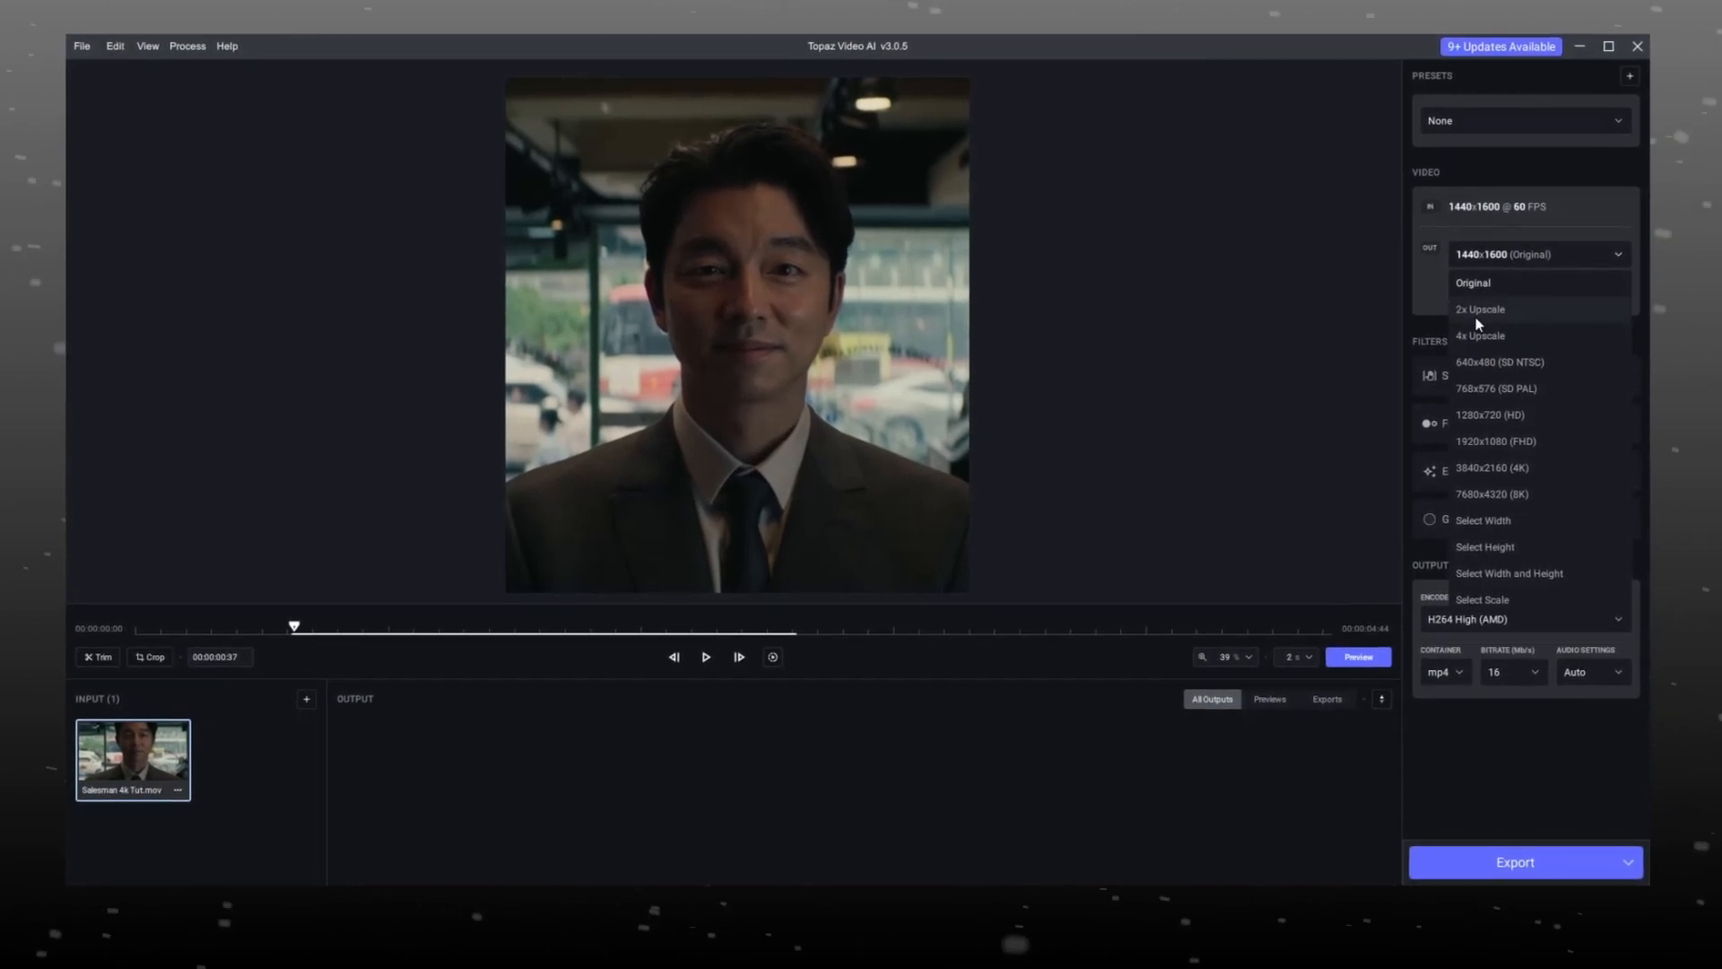
pyautogui.click(1479, 308)
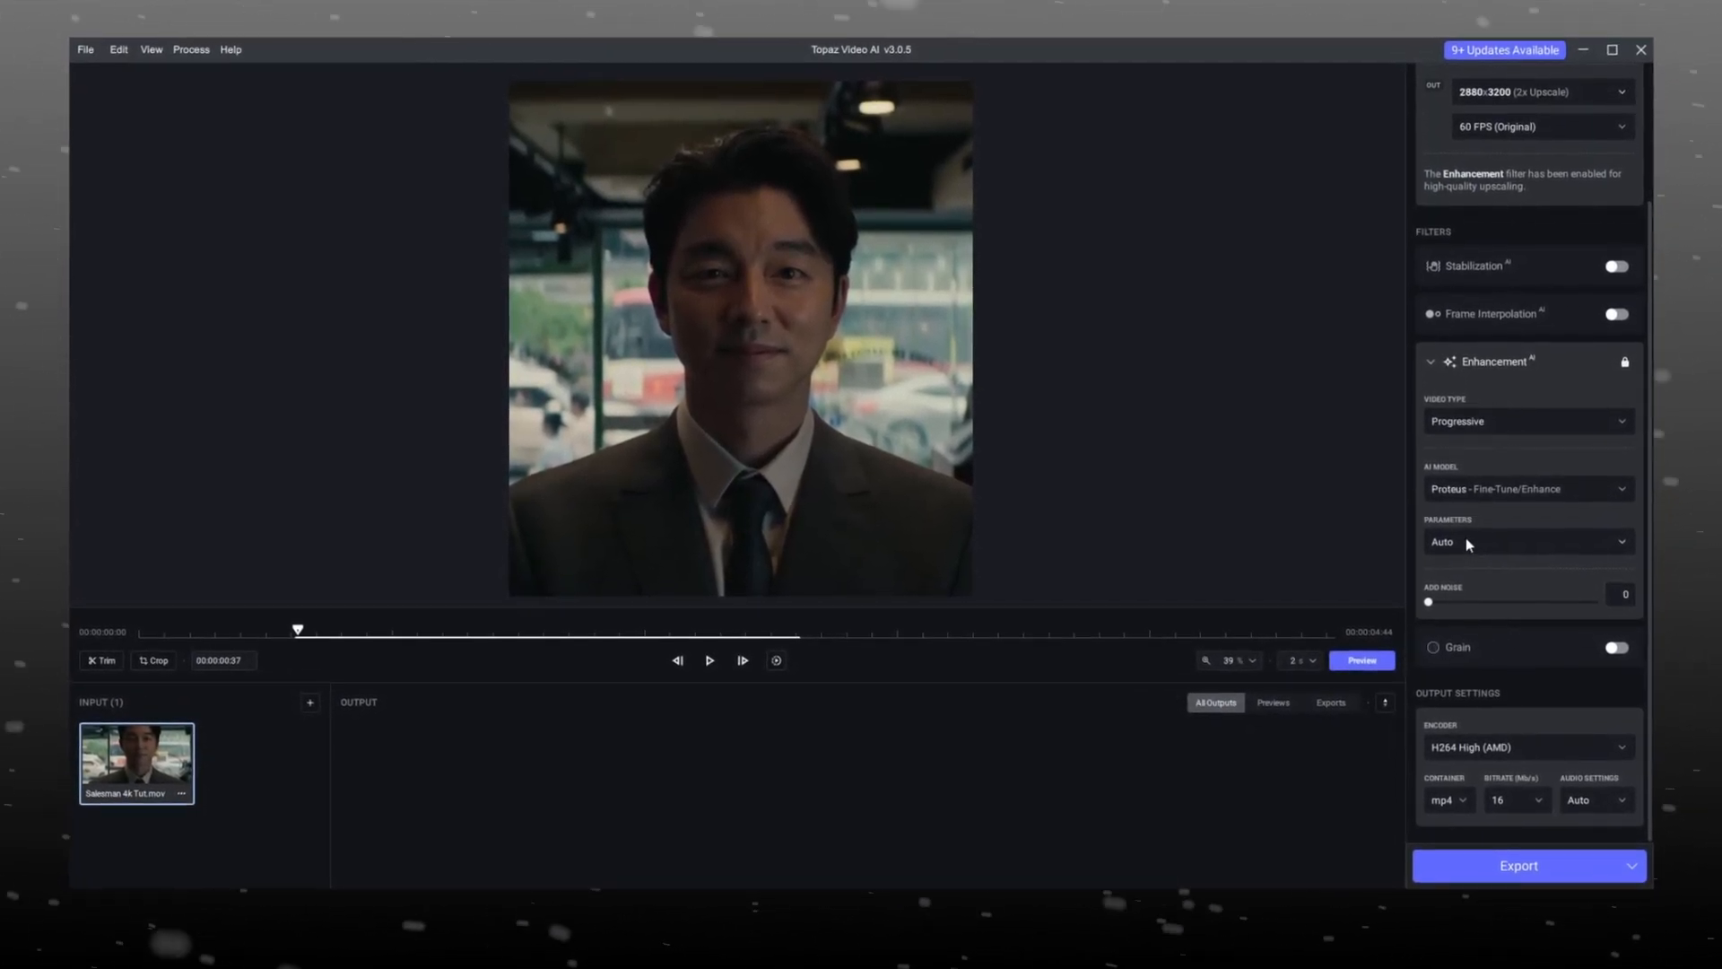
pyautogui.click(1526, 542)
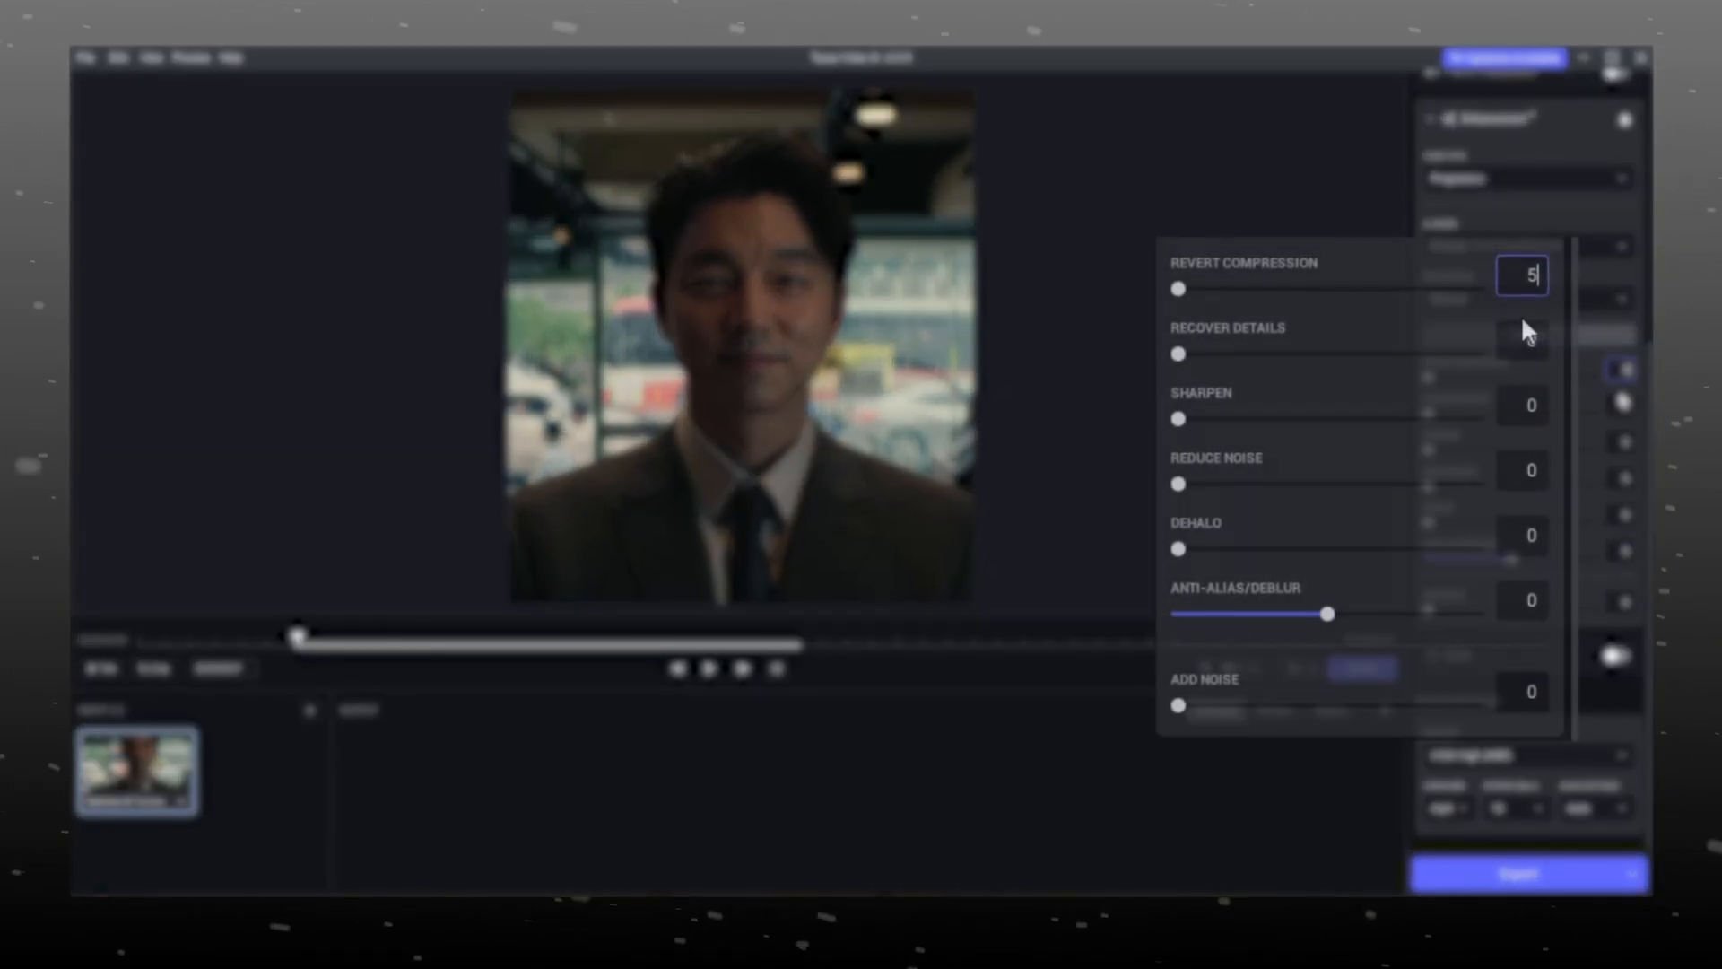
pyautogui.write('5')
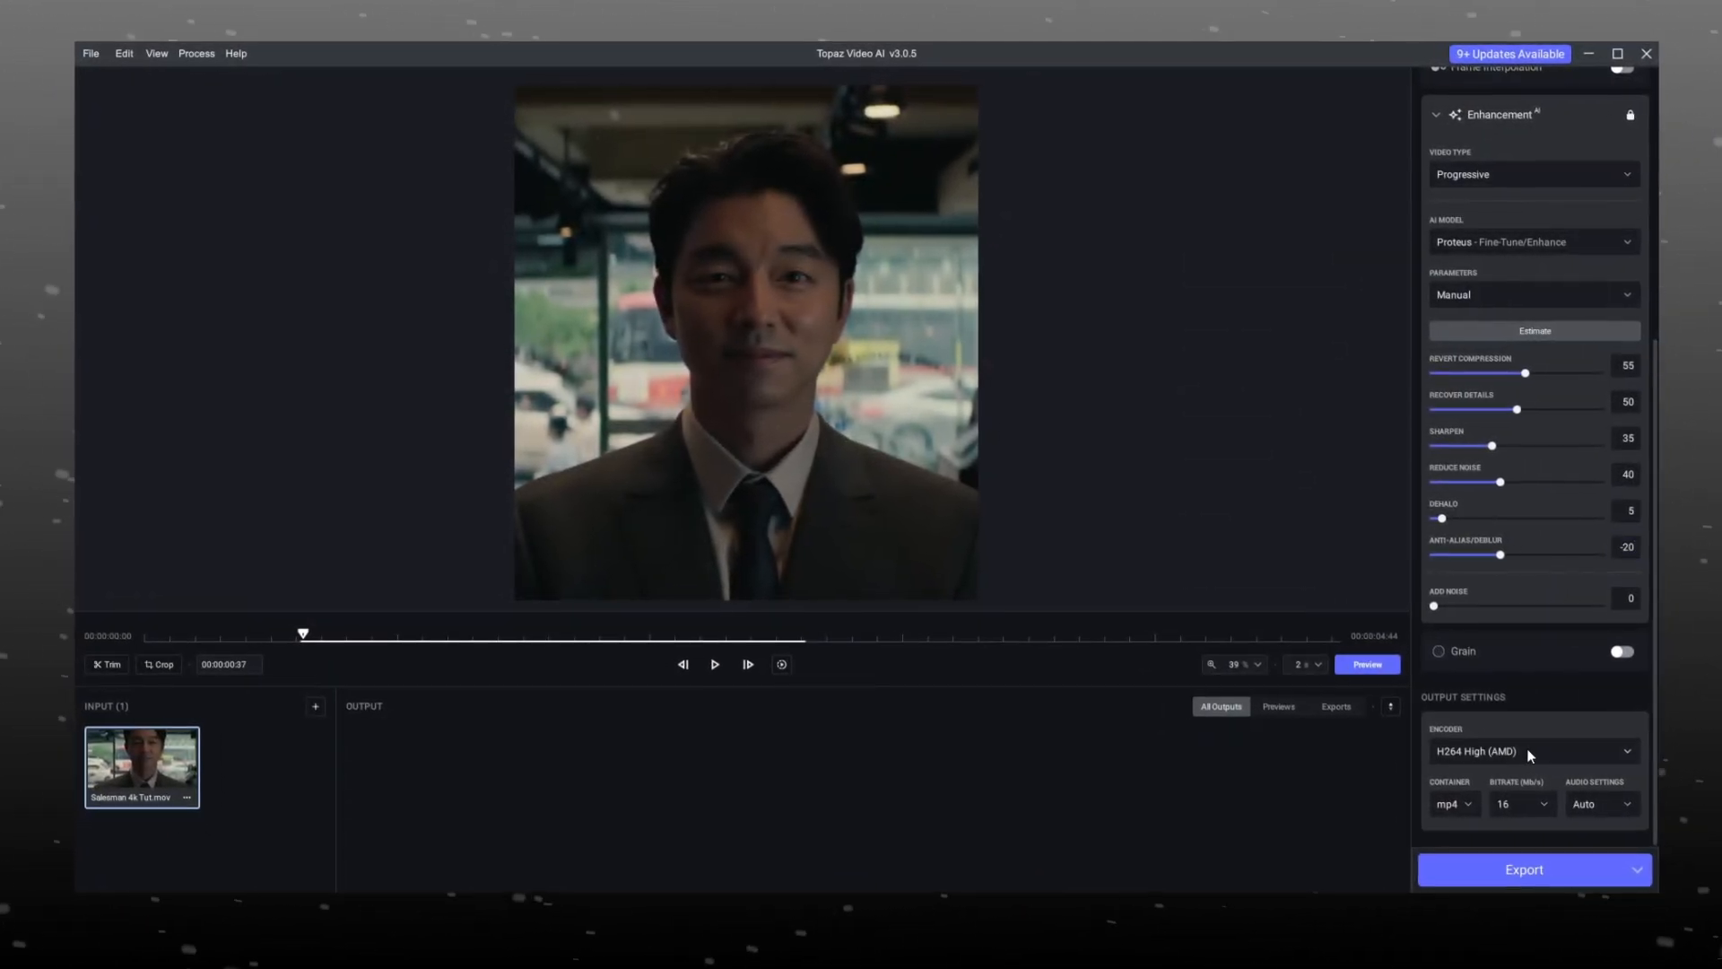
# Step: Choose H264 High (NVIDIA) as the encoder in Output Settings
pyautogui.click(1527, 752)
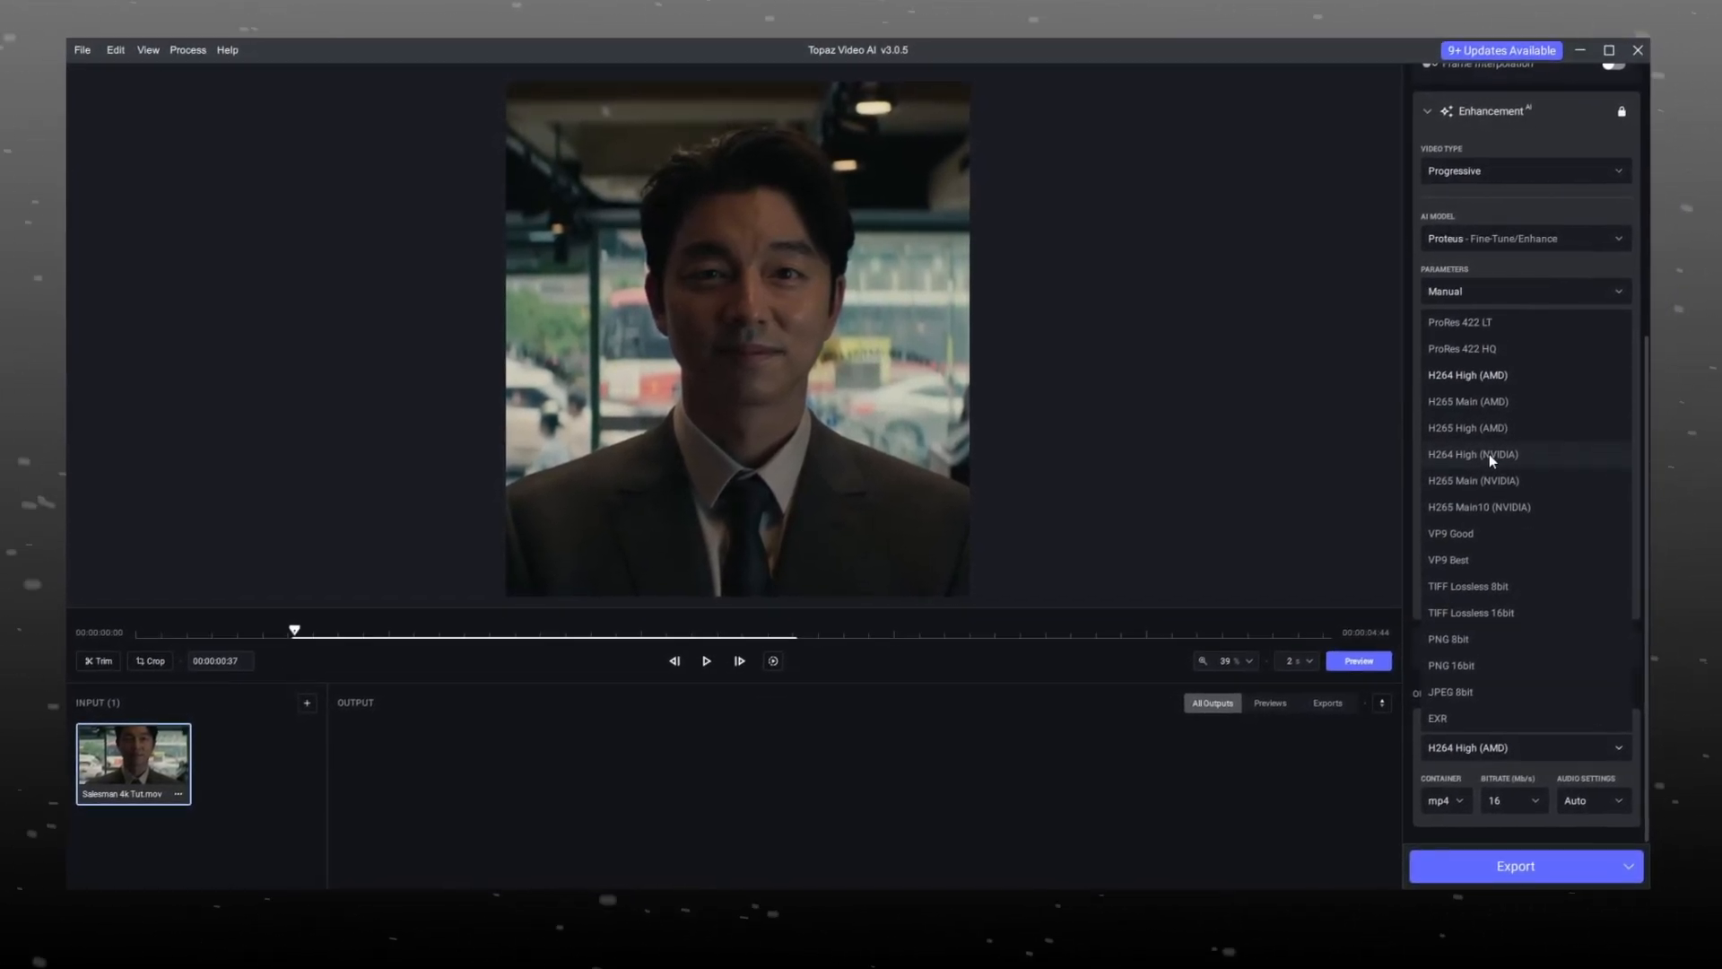
pyautogui.click(1473, 453)
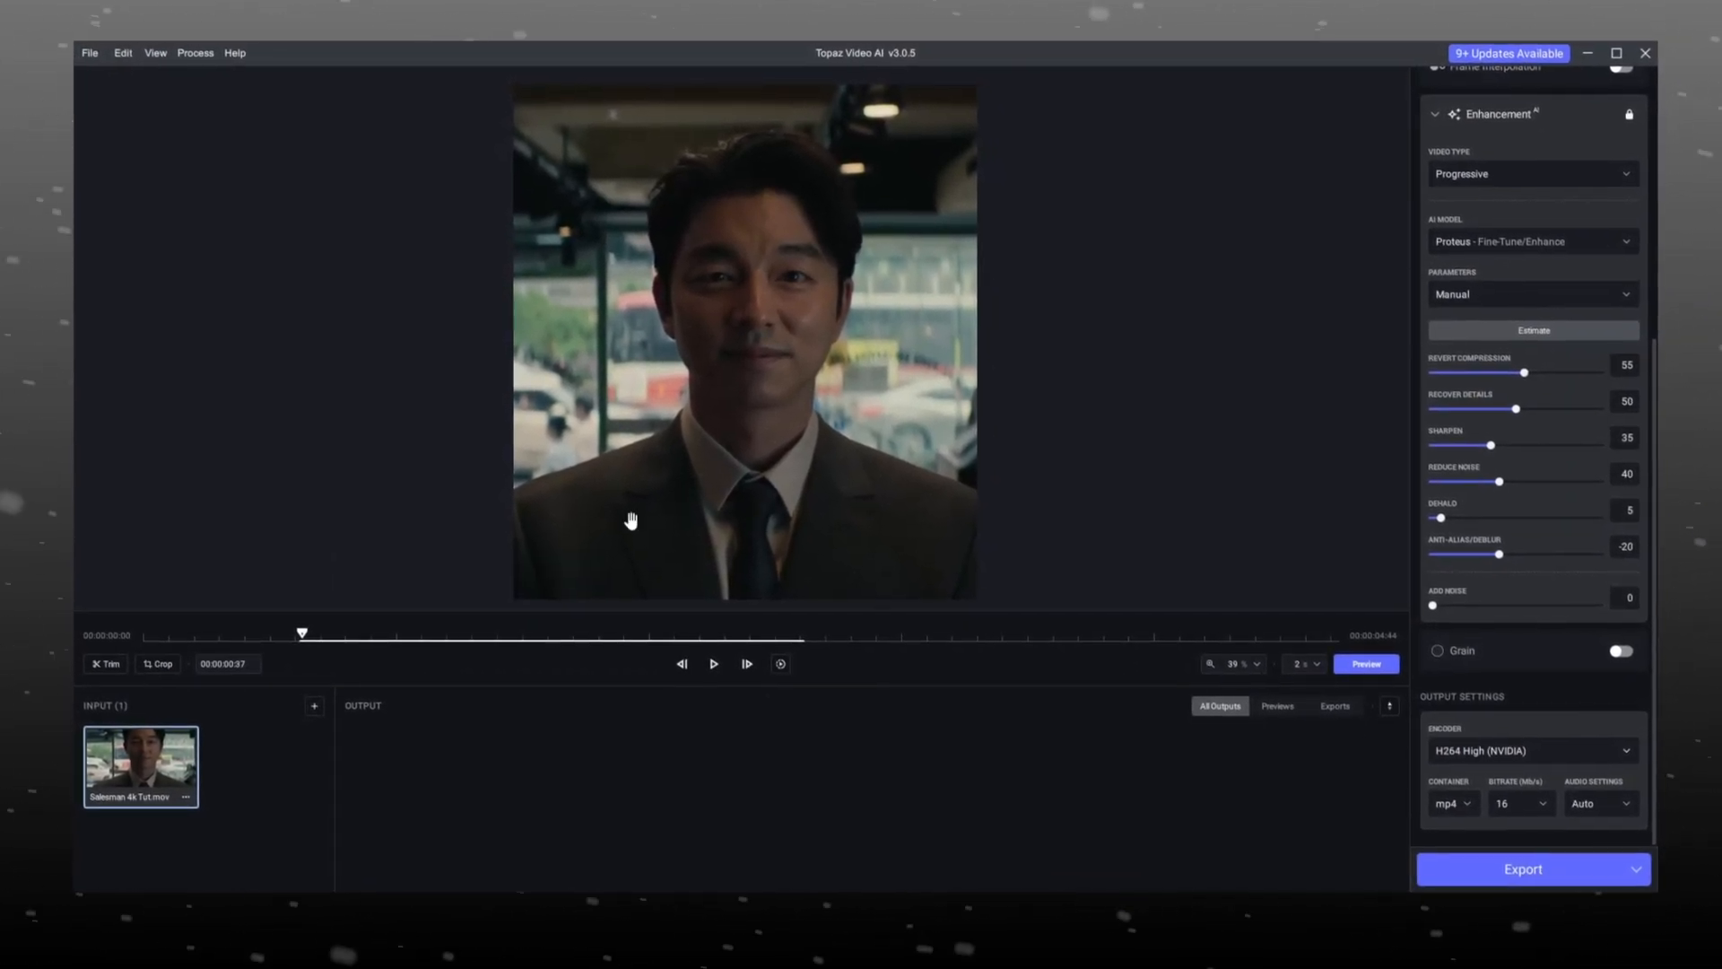
pyautogui.click(1365, 663)
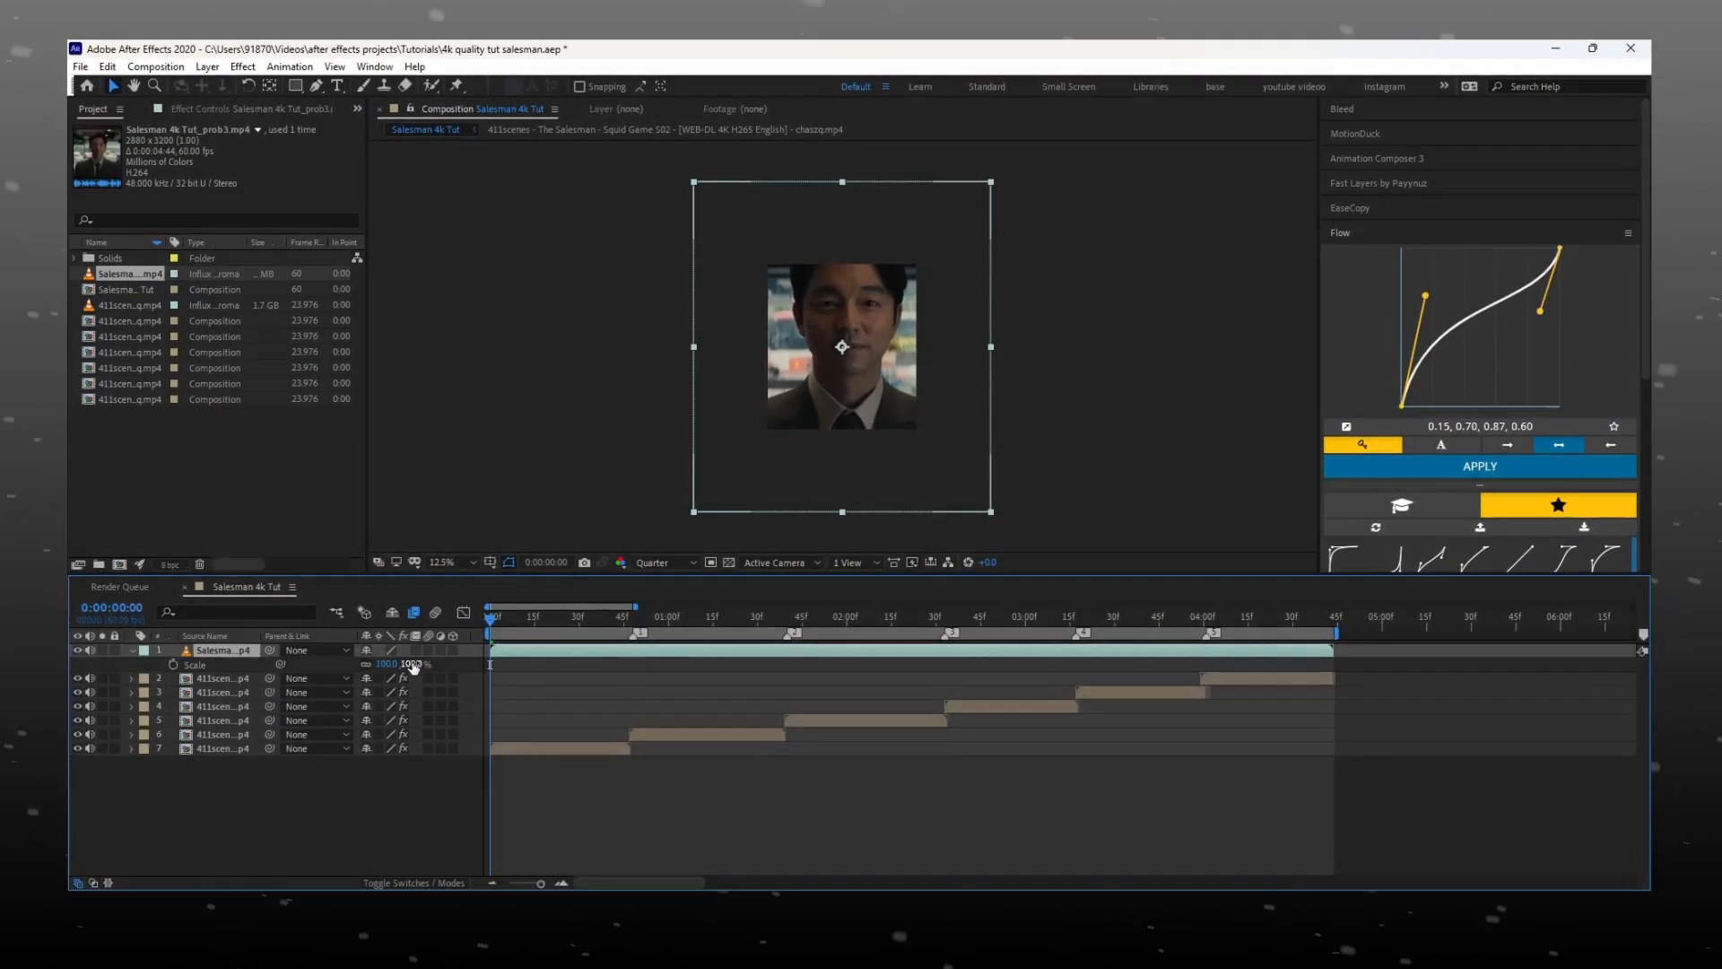
# Step: Double-click the upscaled clip's Scale value to type a new number
pyautogui.doubleClick(390, 664)
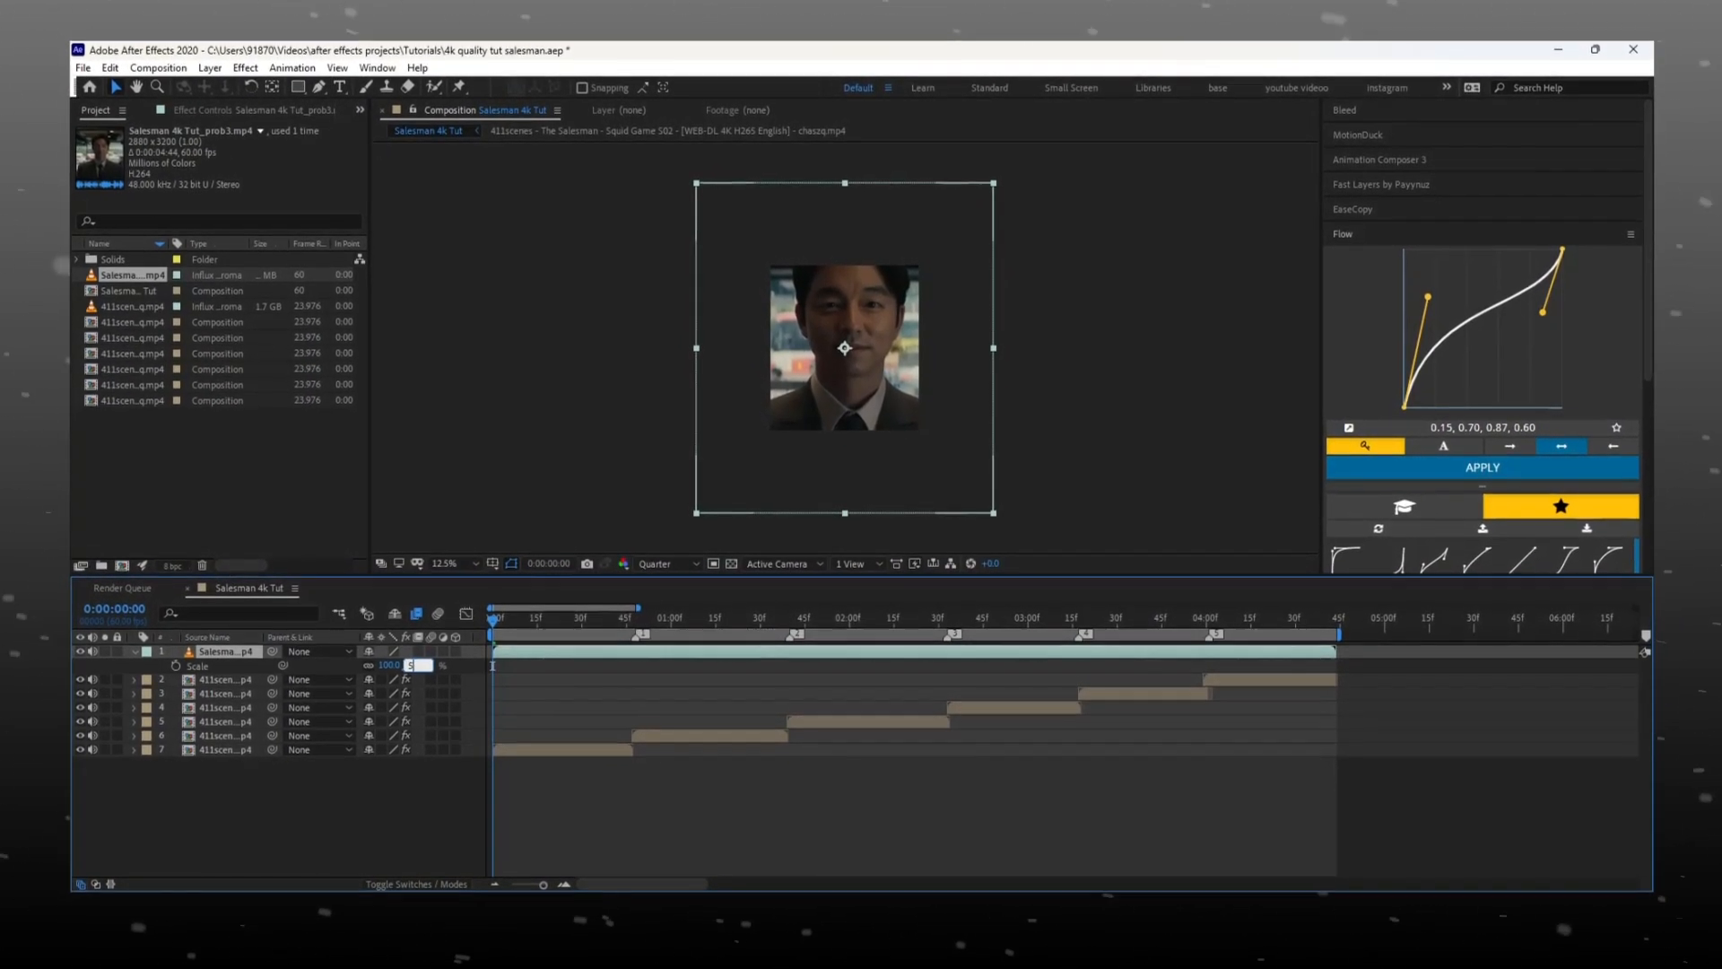